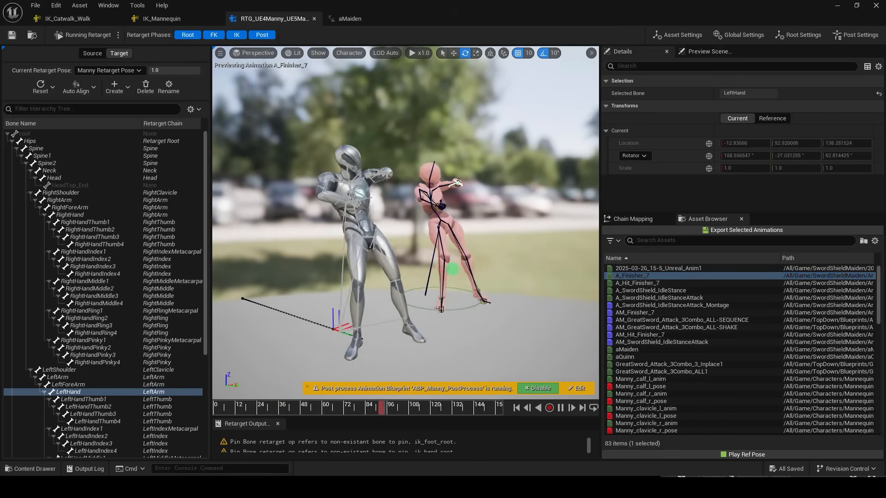
Return to the main level editor from the retargeter.
{"action": "left_click", "coordinate": [64, 18]}
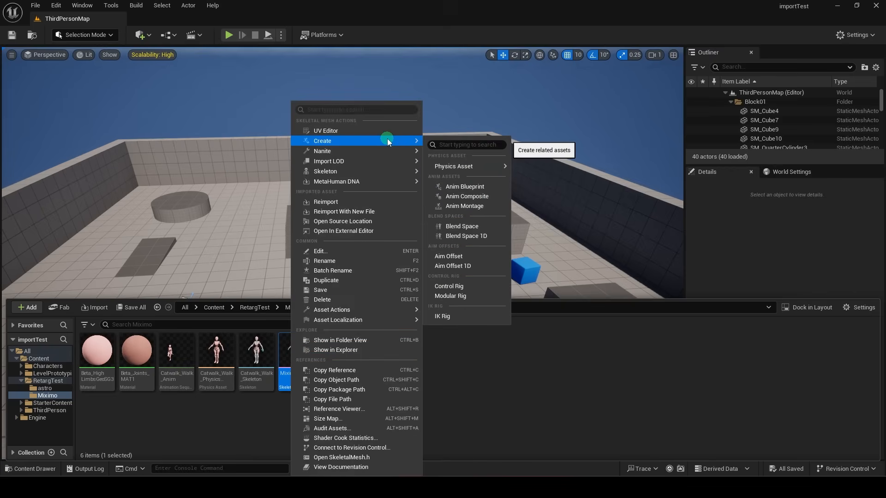
Create IK_MixamoRig from the Mixamo mesh, open it, and set it as the target IK rig.
{"action": "left_click", "coordinate": [442, 315]}
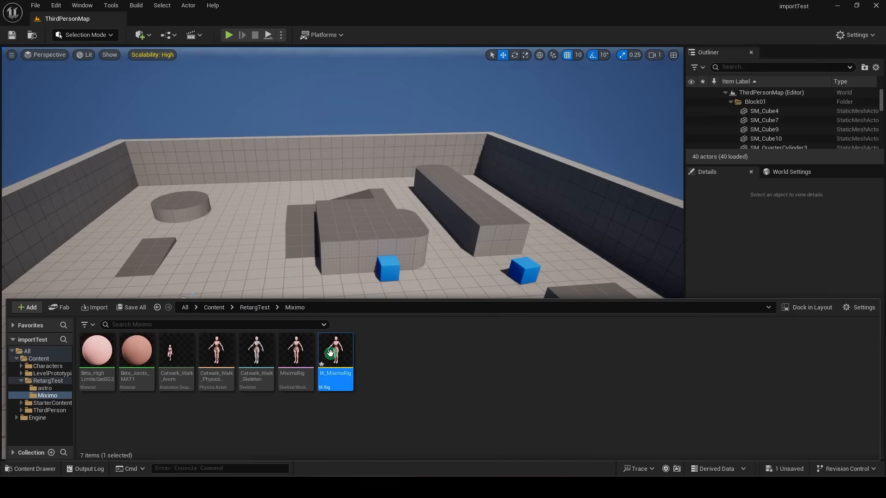
{"action": "double_click", "coordinate": [335, 351]}
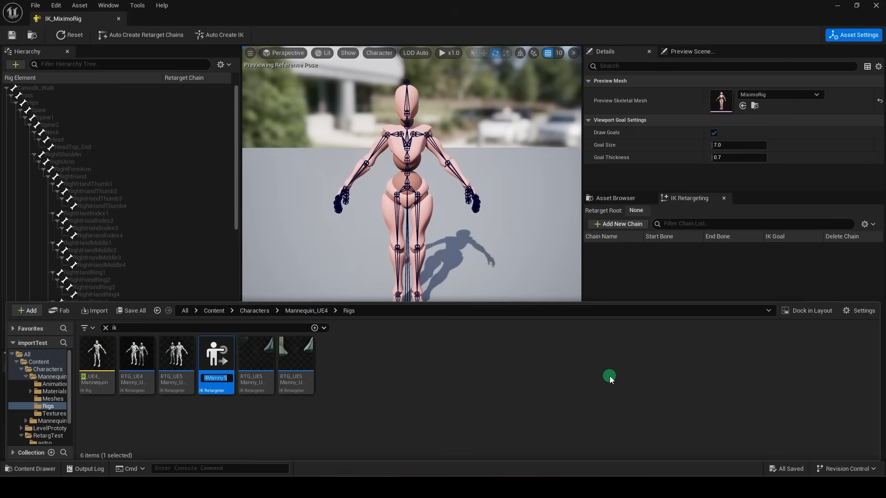
{"action": "mouse_move", "coordinate": [655, 374]}
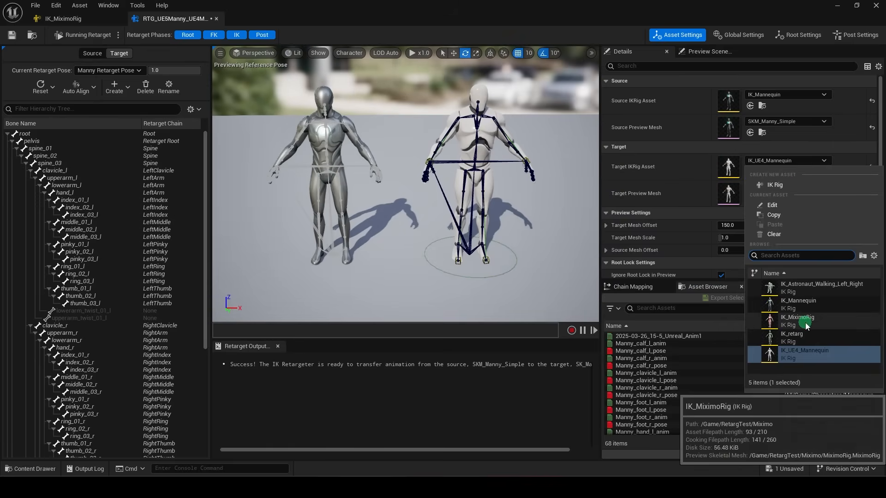
{"action": "left_click", "coordinate": [796, 320]}
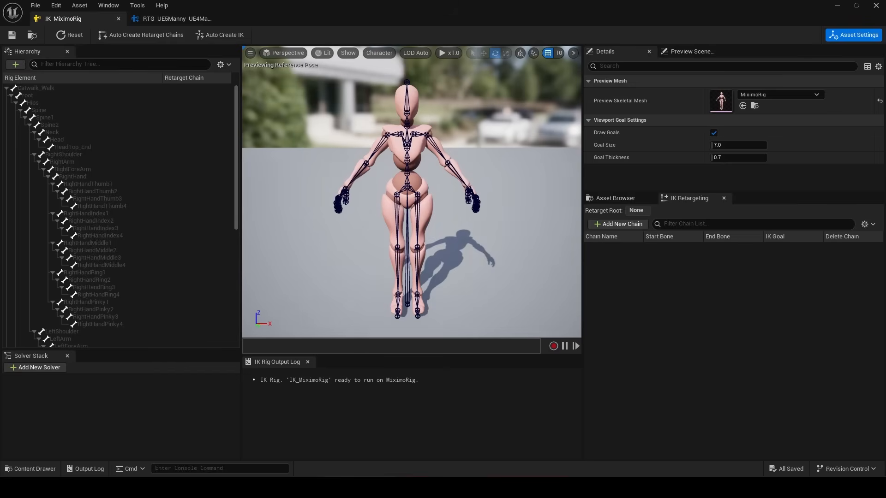
Open IK_Mannequin as a reference and compare it against IK_MixamoRig.
{"action": "left_click", "coordinate": [31, 468]}
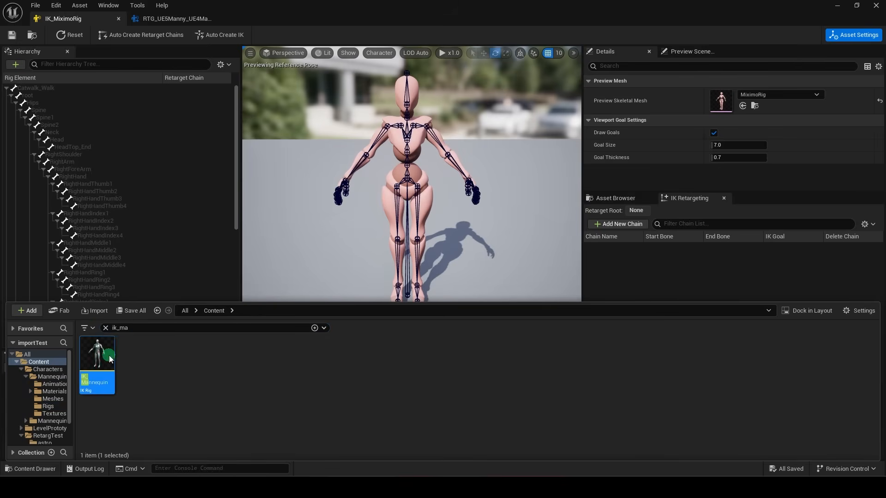
{"action": "double_click", "coordinate": [97, 352]}
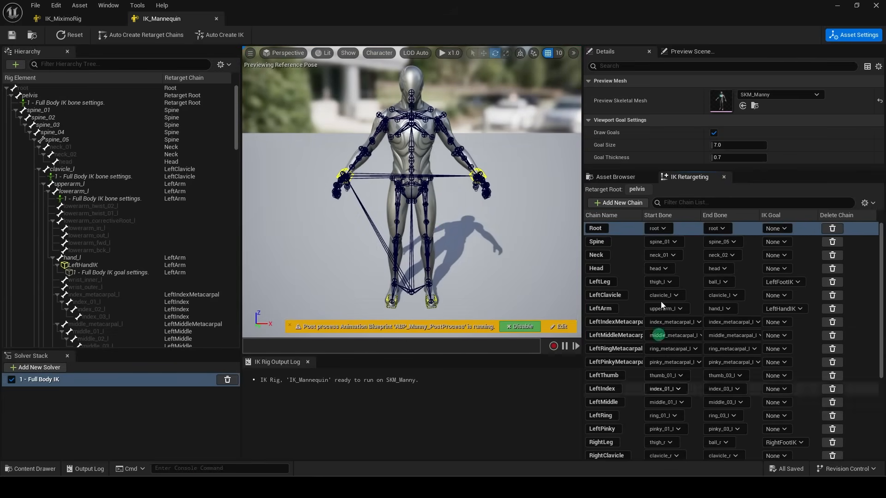
{"action": "left_click", "coordinate": [62, 19]}
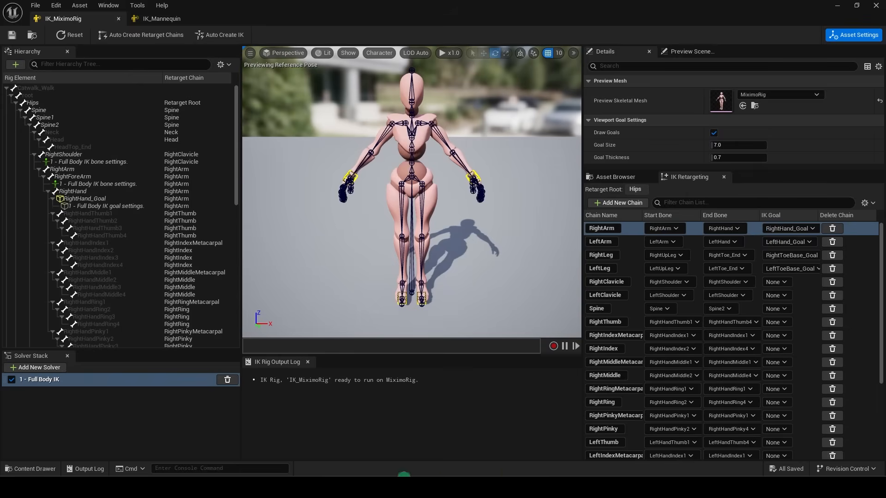
{"action": "left_click", "coordinate": [163, 18]}
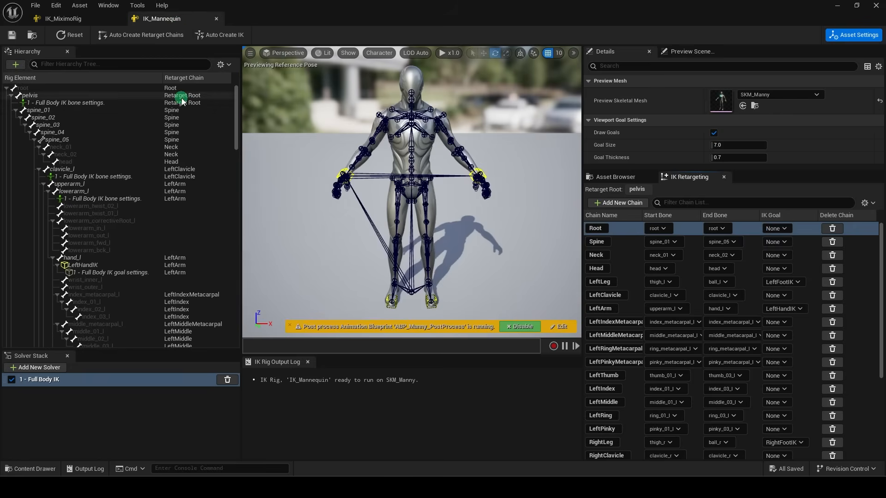
Inspect the mannequin's spine_02 bone and its retarget chain.
{"action": "left_click", "coordinate": [44, 117]}
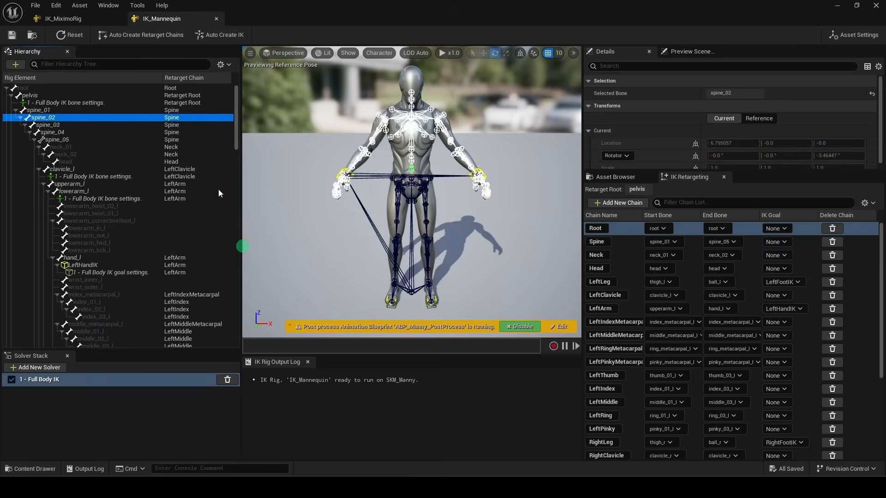
{"action": "left_click", "coordinate": [94, 176]}
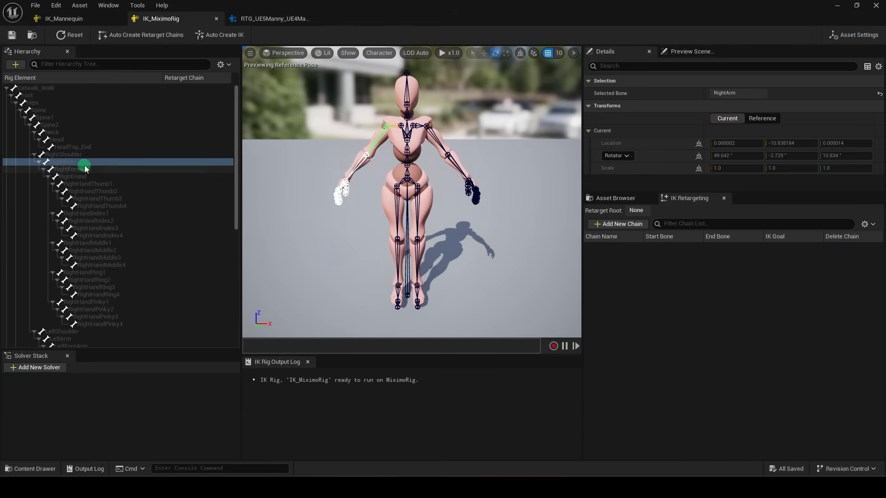
Create the RightArm chain with a RightHand IK goal assigned as RightHand_Goal.
{"action": "right_click", "coordinate": [85, 176]}
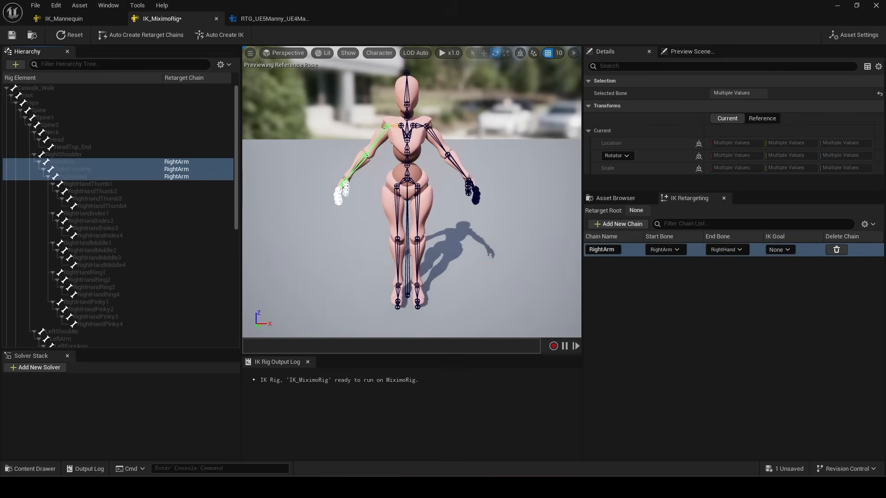
{"action": "right_click", "coordinate": [74, 177]}
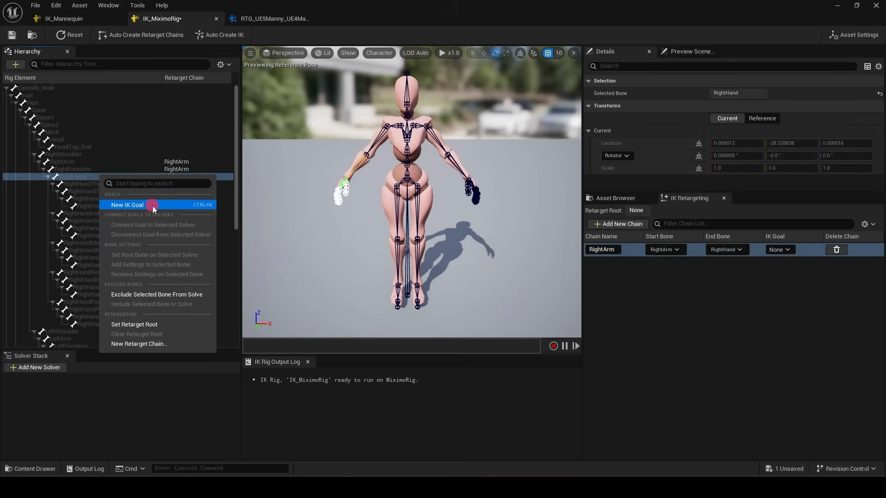
{"action": "left_click", "coordinate": [127, 205]}
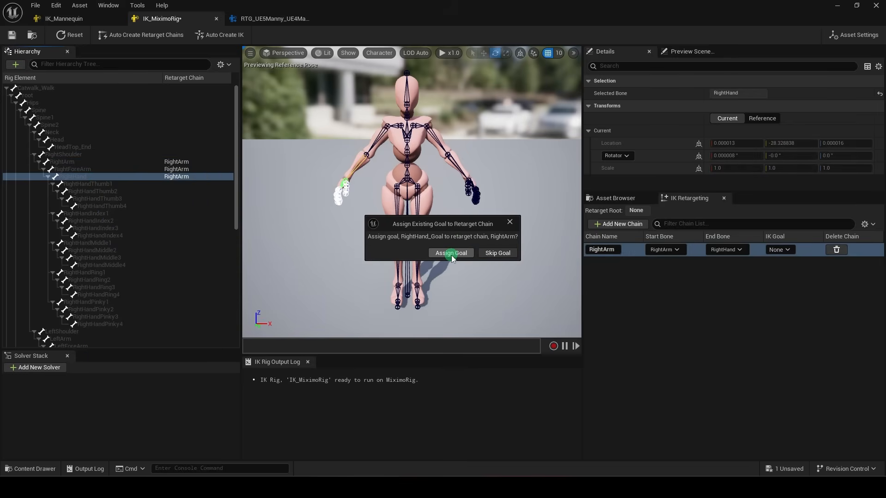
{"action": "left_click", "coordinate": [450, 252]}
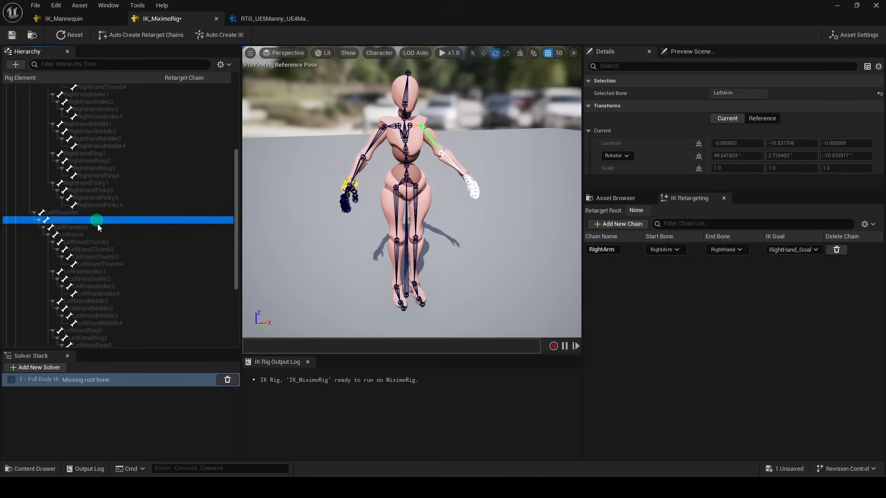
Create the LeftArm chain and assign LeftHand_Goal to it.
{"action": "right_click", "coordinate": [96, 226]}
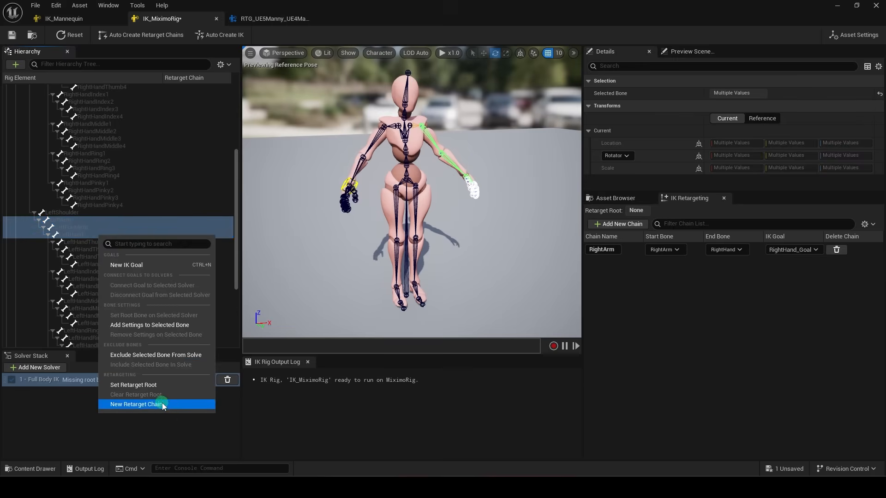
{"action": "left_click", "coordinate": [136, 404]}
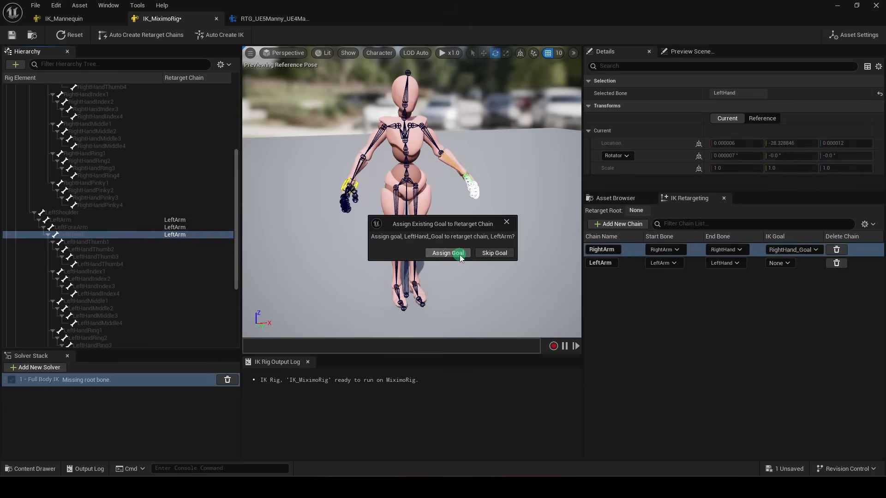
{"action": "left_click", "coordinate": [446, 253]}
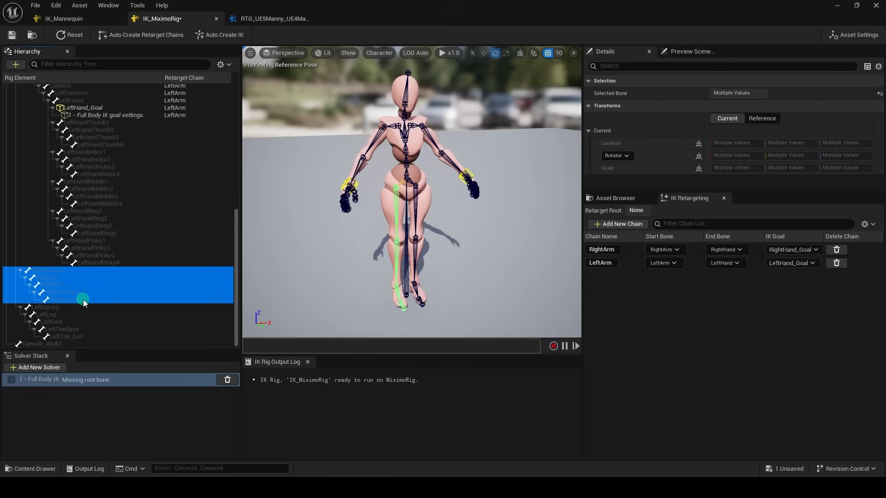
Create the RightLeg chain from the leg bones and add a toe-base foot goal.
{"action": "left_click", "coordinate": [617, 223]}
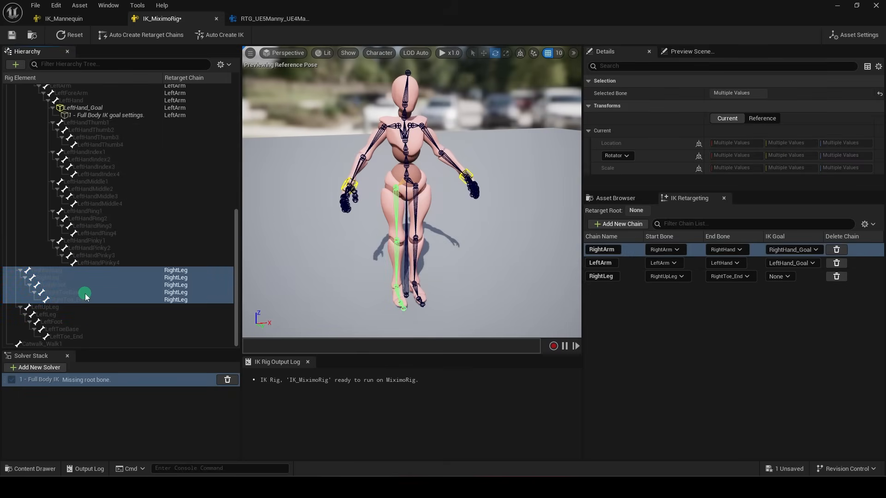
{"action": "right_click", "coordinate": [65, 292]}
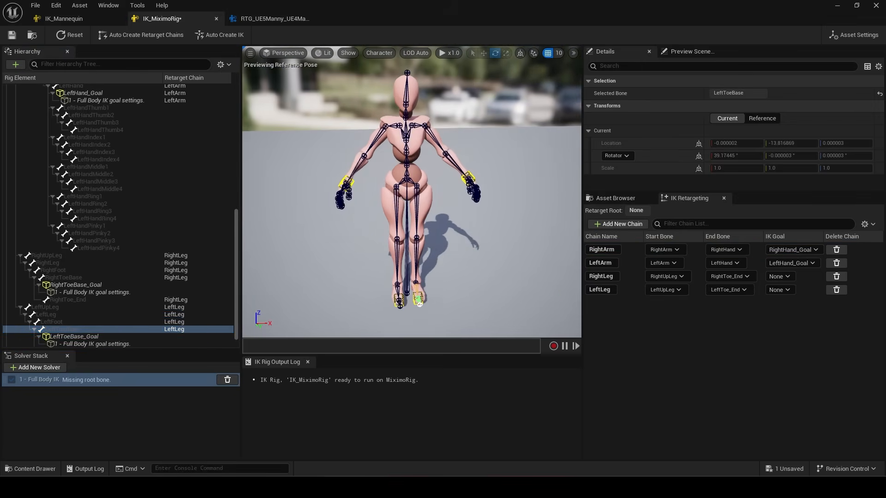
Check the mannequin rig's right leg IK settings for reference.
{"action": "left_click", "coordinate": [64, 18]}
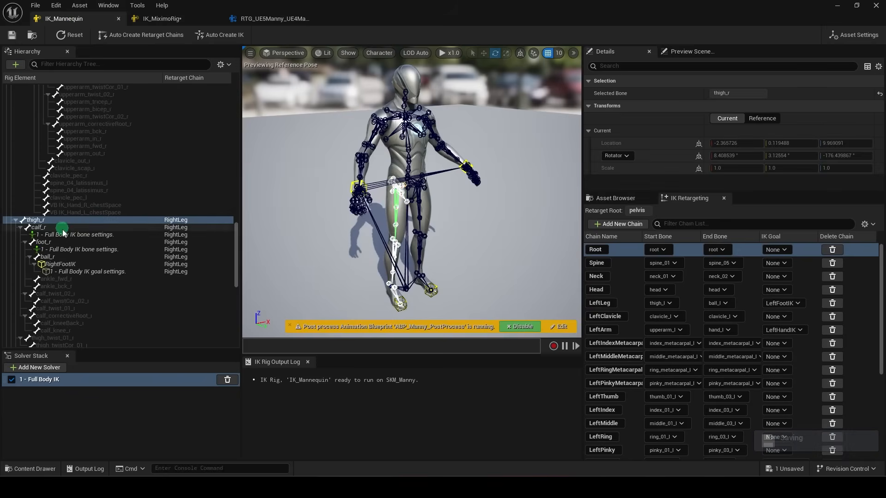
{"action": "left_click", "coordinate": [80, 235]}
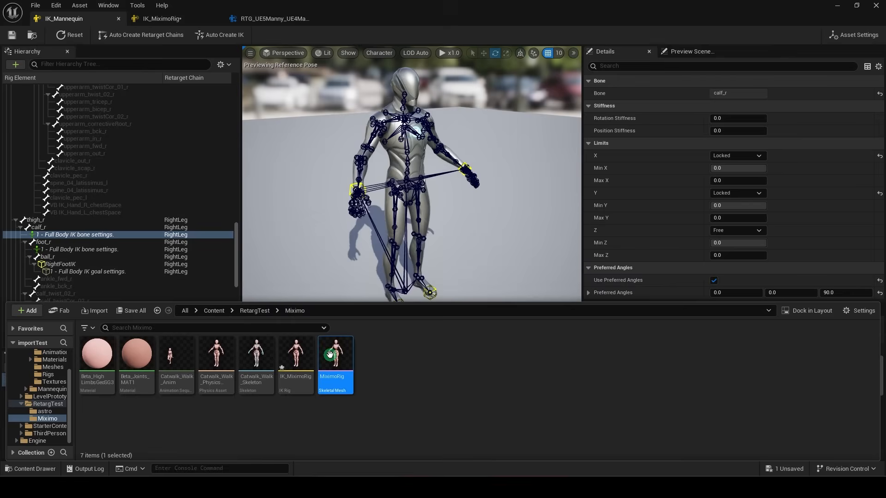
Test-rotate the Mixamo mesh's right leg, then select the RightLeg knee bone.
{"action": "double_click", "coordinate": [335, 356]}
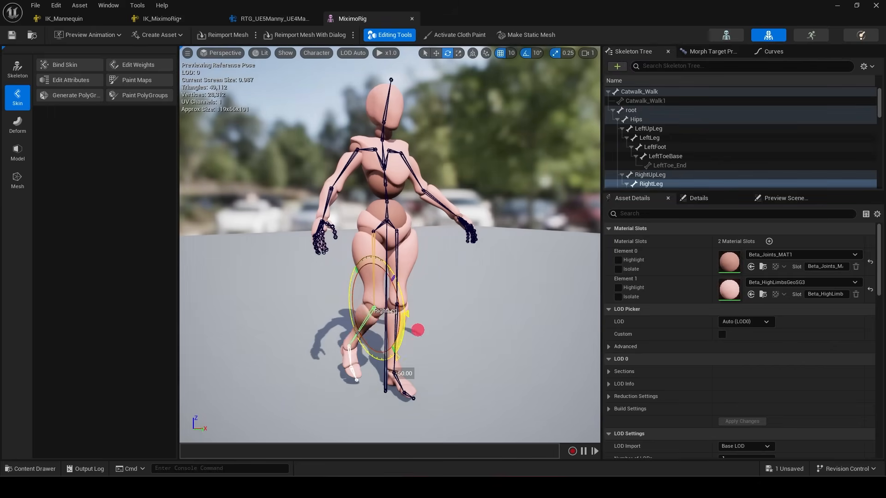
{"action": "left_click_drag", "start_coordinate": [415, 330], "coordinate": [427, 349]}
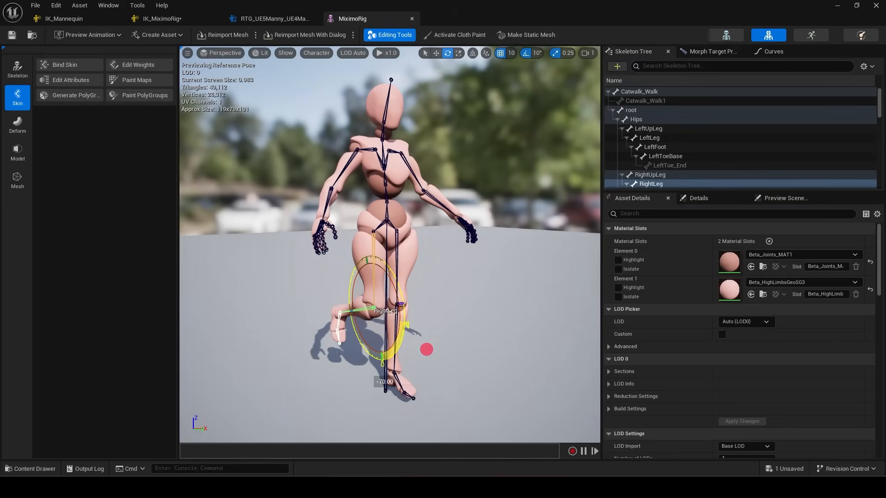
{"action": "left_click", "coordinate": [153, 18]}
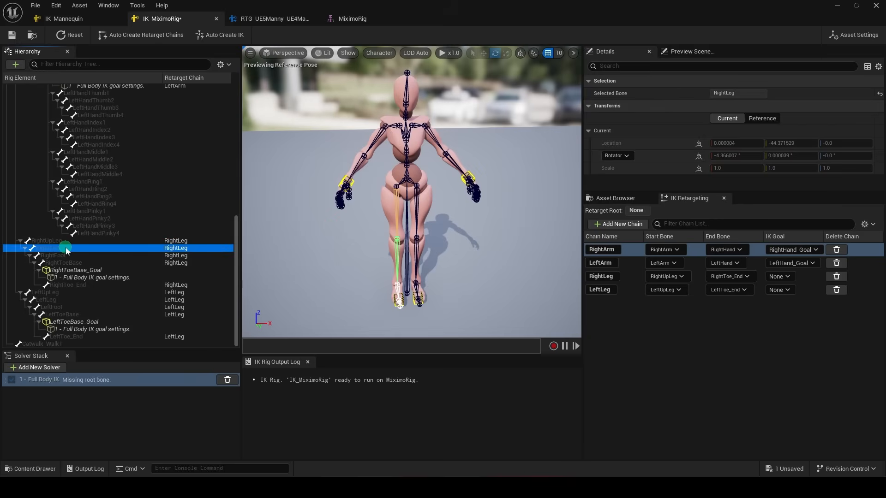
Add IK bone settings to the right knee with Y/Z rotation locked.
{"action": "right_click", "coordinate": [64, 248]}
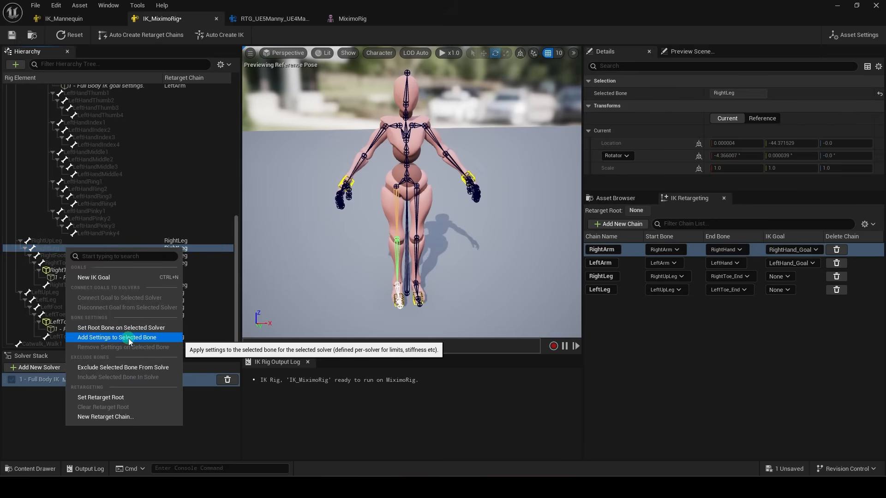
{"action": "left_click", "coordinate": [117, 338]}
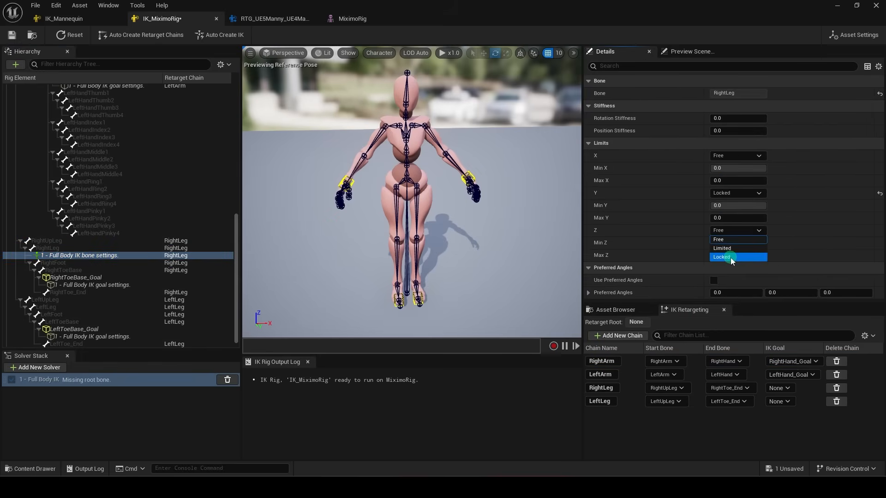
{"action": "left_click", "coordinate": [721, 257]}
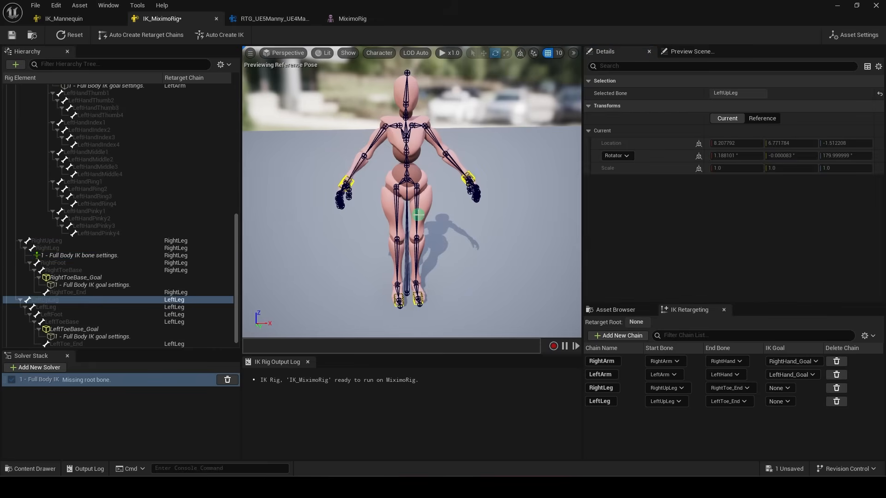
Add settings to the left knee with preferred angles -90 and rotation stiffness 0.85.
{"action": "right_click", "coordinate": [45, 306]}
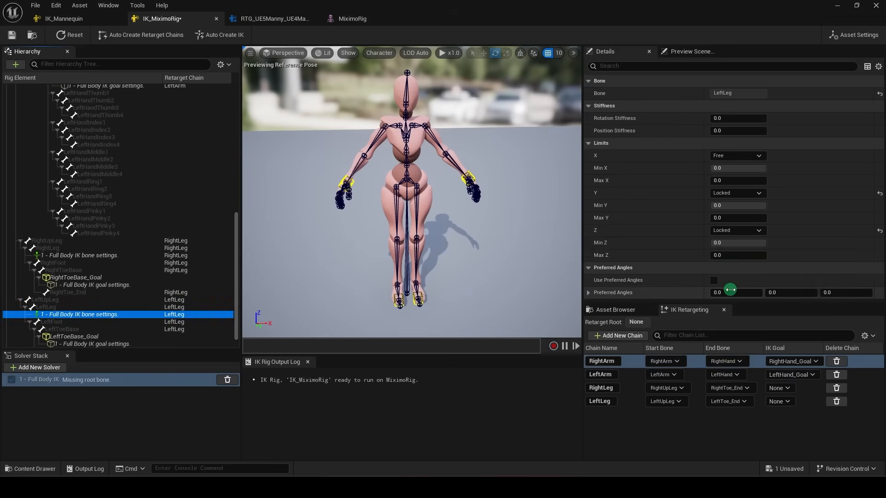
{"action": "left_click", "coordinate": [713, 281]}
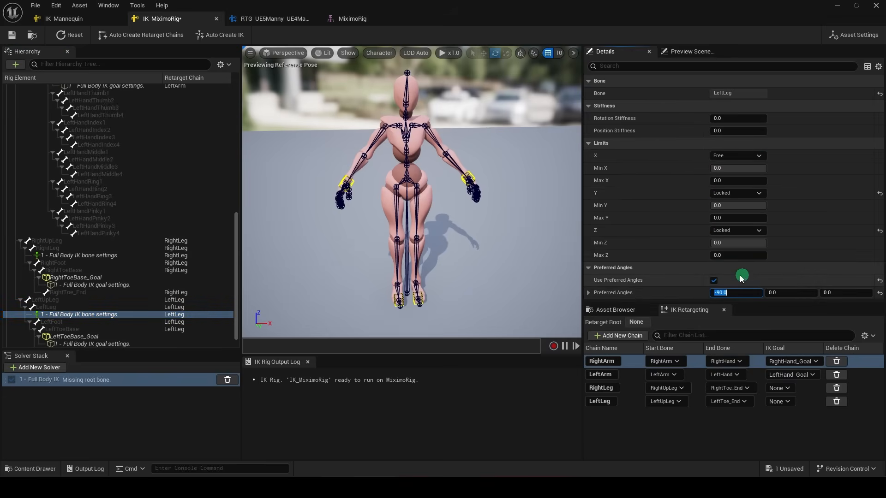
{"action": "left_click", "coordinate": [48, 321]}
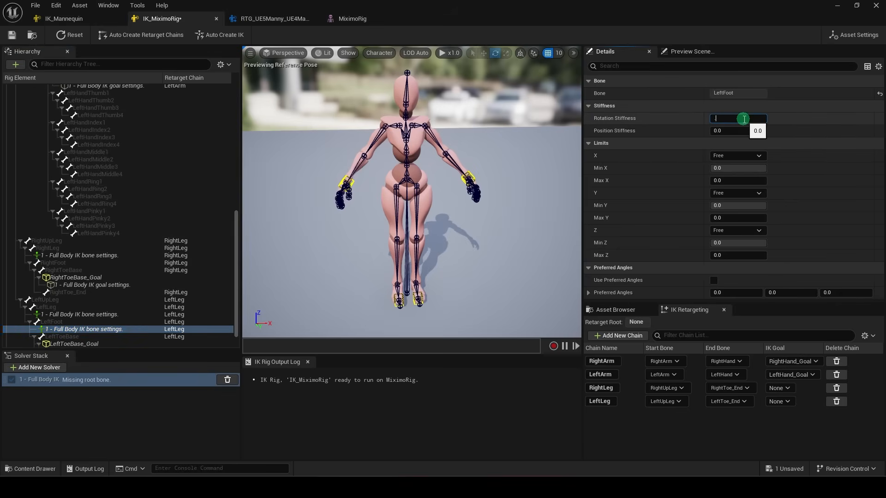
{"action": "type", "text": "0.85"}
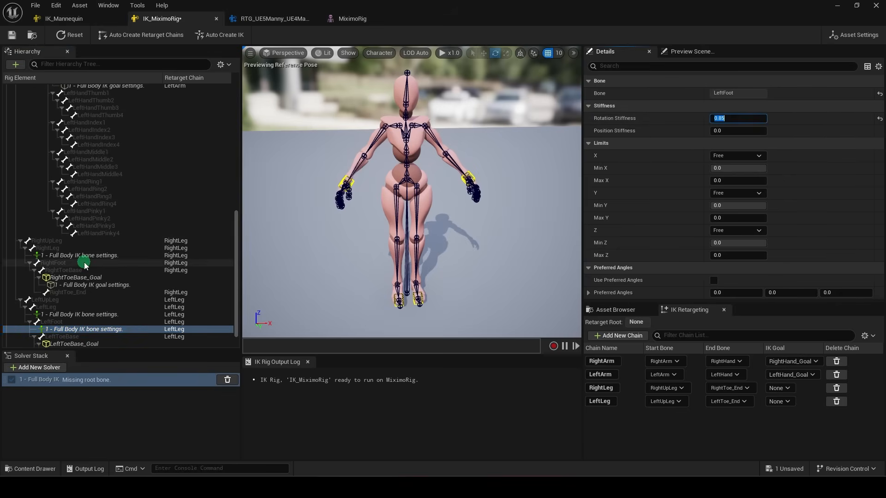
Add bone settings to the RightFoot bone.
{"action": "left_click", "coordinate": [85, 270]}
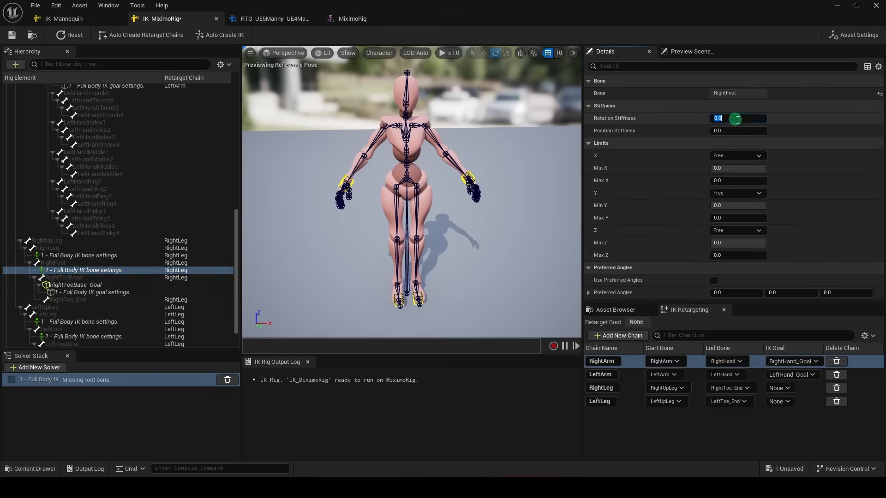
{"action": "left_click", "coordinate": [121, 155]}
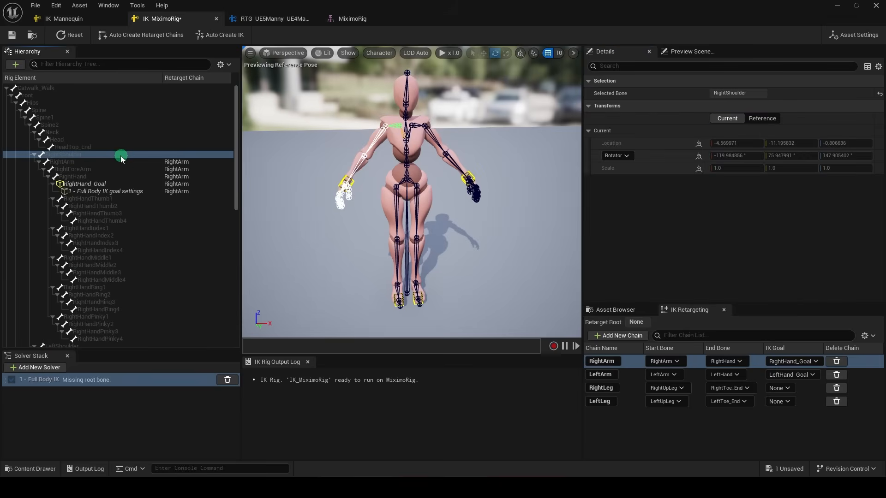
Create the RightClavicle retarget chain on the RightShoulder bone.
{"action": "right_click", "coordinate": [120, 155]}
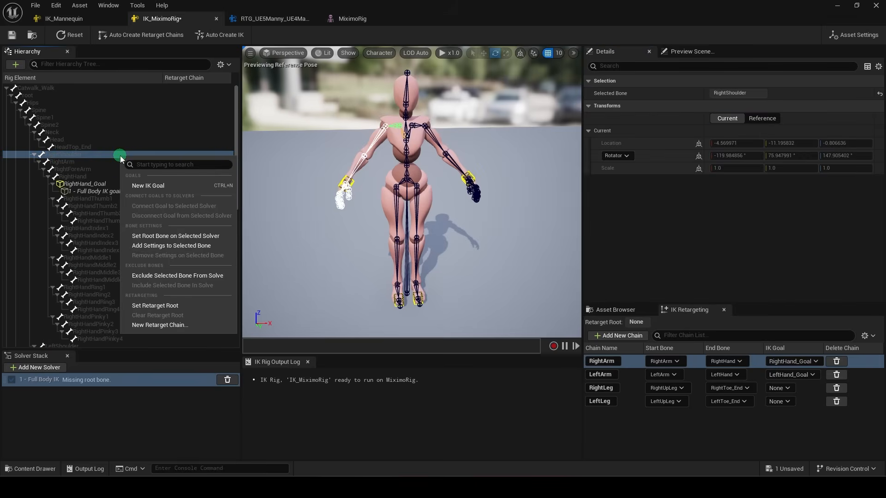
{"action": "left_click", "coordinate": [160, 324]}
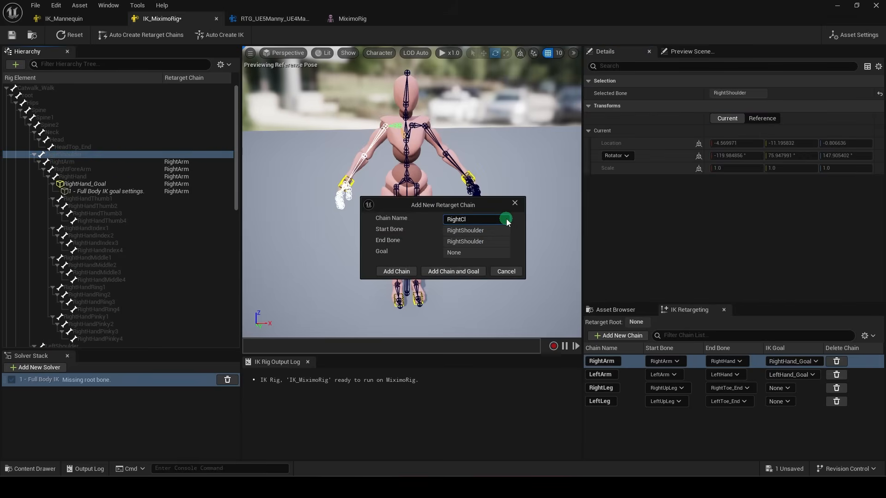
{"action": "left_click", "coordinate": [396, 271]}
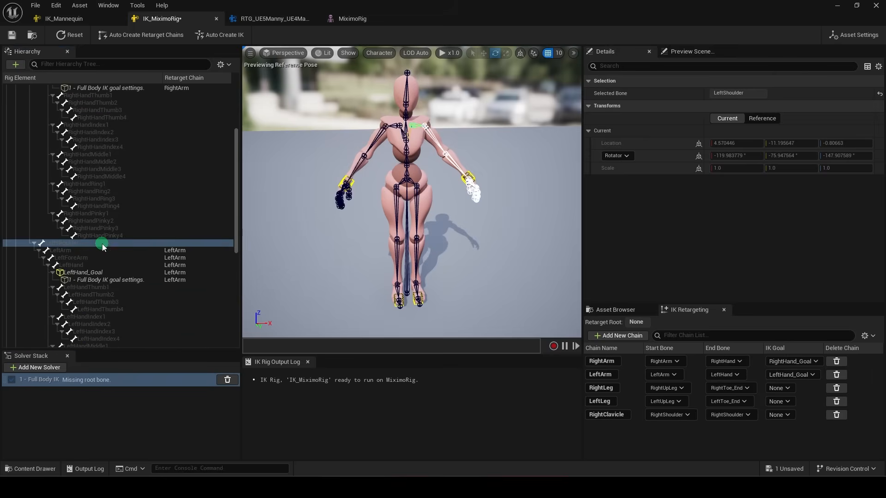
Create the LeftClavicle chain on LeftShoulder and add bone settings to RightShoulder.
{"action": "left_click", "coordinate": [617, 335]}
{"action": "type", "text": "LeftClavicle"}
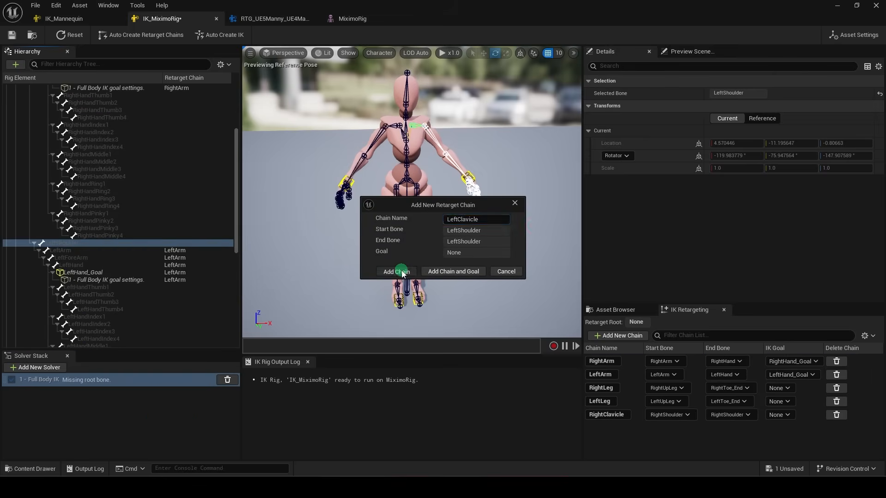
{"action": "left_click", "coordinate": [396, 271]}
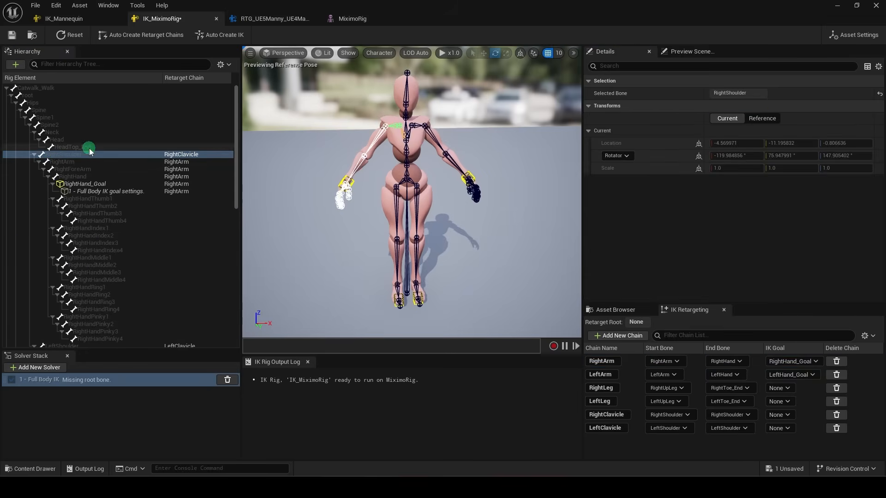
{"action": "left_click", "coordinate": [87, 161]}
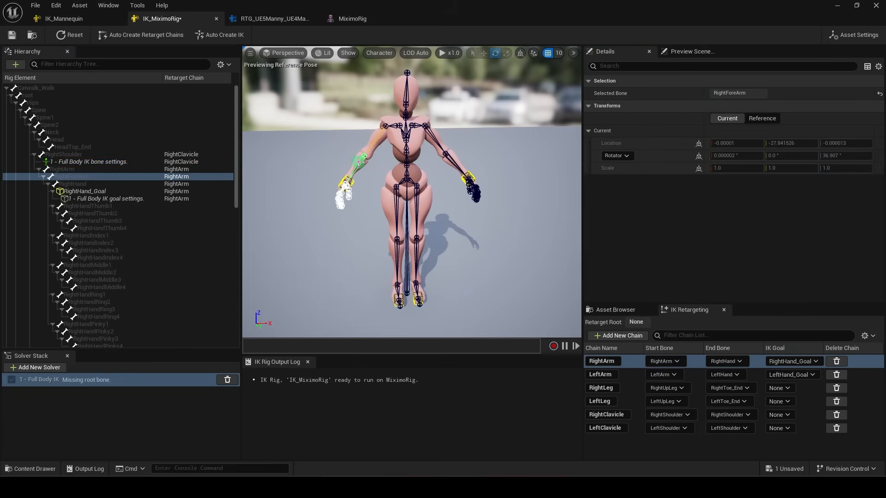
Give the right forearm IK settings locked on X/Y with preferred angle Z 90.
{"action": "left_click", "coordinate": [99, 184]}
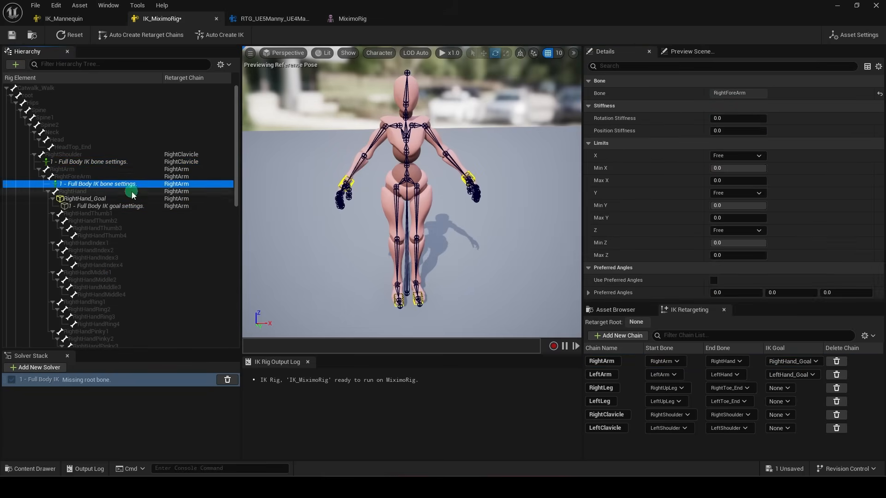
{"action": "left_click", "coordinate": [736, 193]}
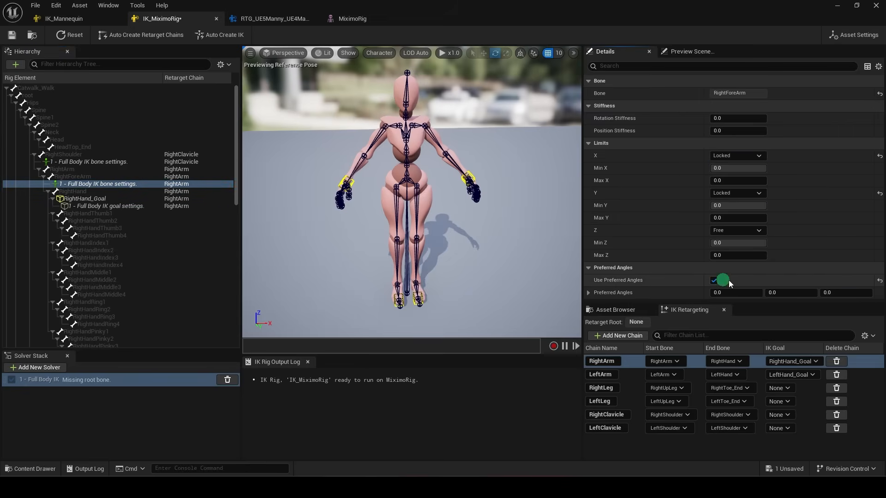
{"action": "type", "text": "90.0"}
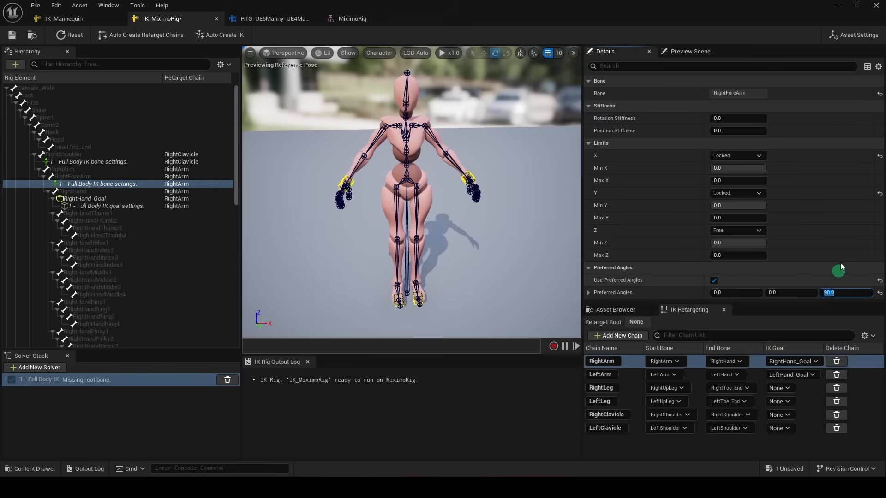
Add IK bone settings with preferred angles to the left forearm.
{"action": "left_click", "coordinate": [73, 212]}
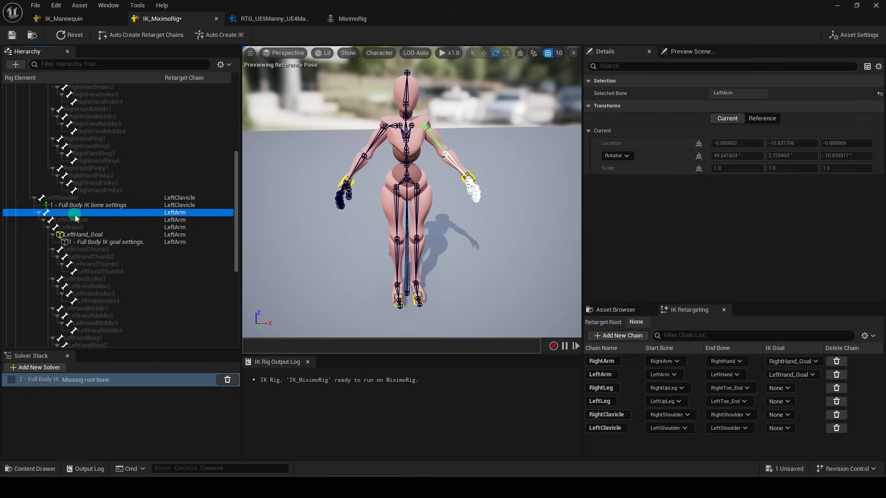
{"action": "left_click", "coordinate": [98, 227]}
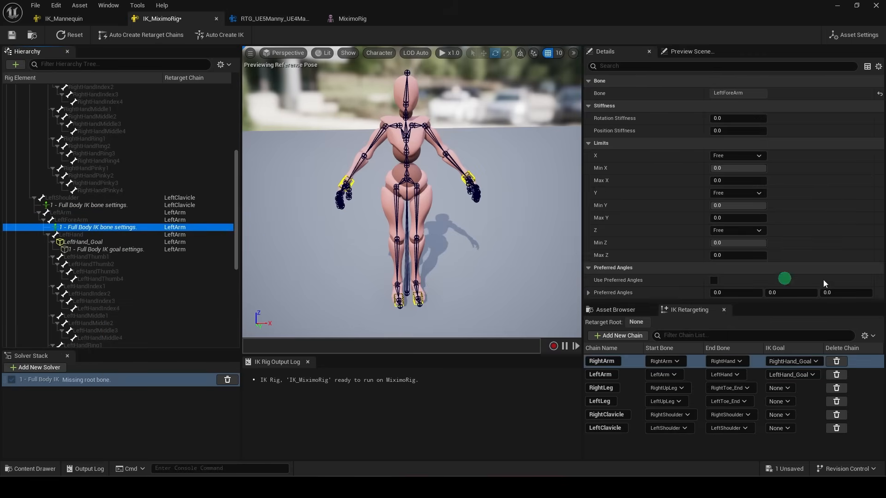
{"action": "left_click", "coordinate": [713, 280]}
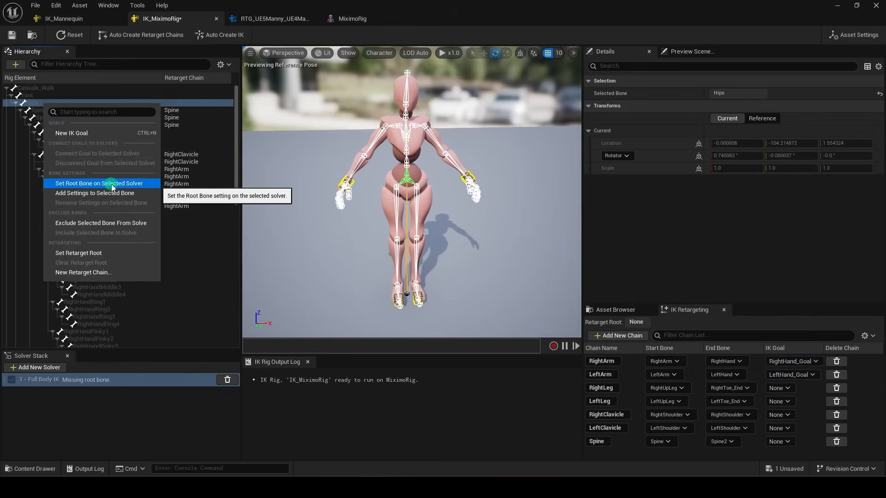
Make Hips the solver and retarget root and assign toe-base goals to the leg chains.
{"action": "left_click", "coordinate": [99, 182]}
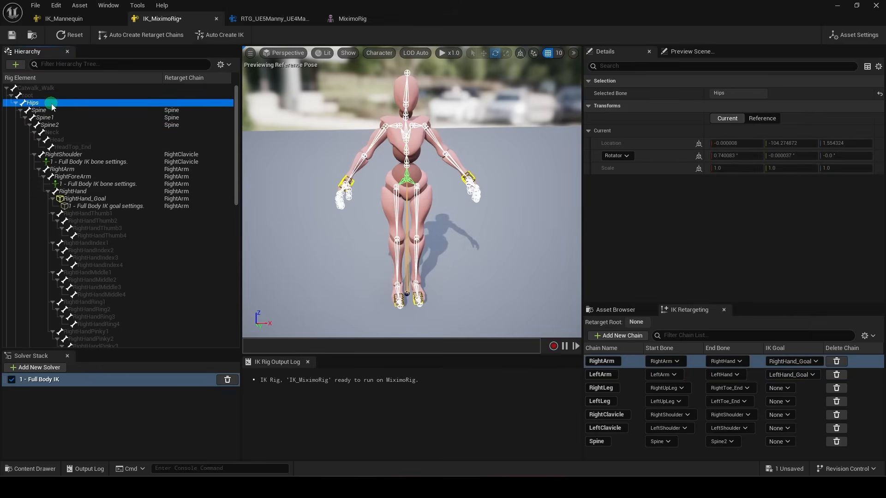
{"action": "right_click", "coordinate": [32, 102]}
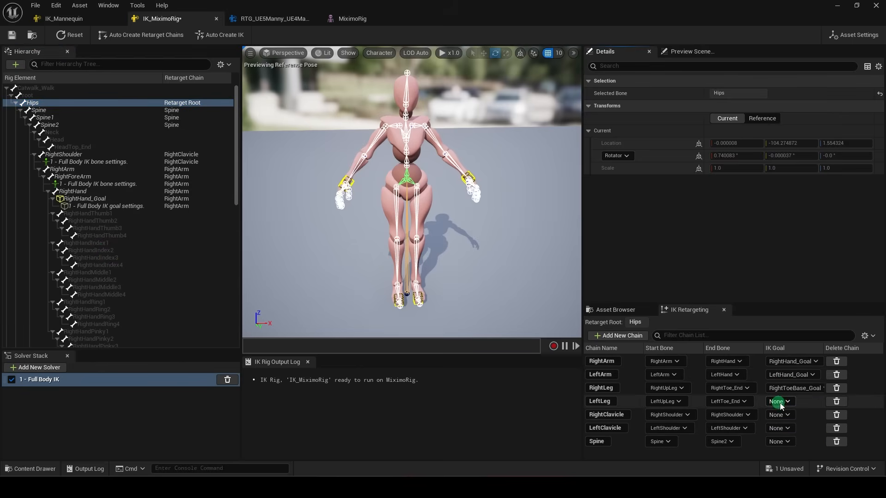
{"action": "left_click", "coordinate": [780, 401]}
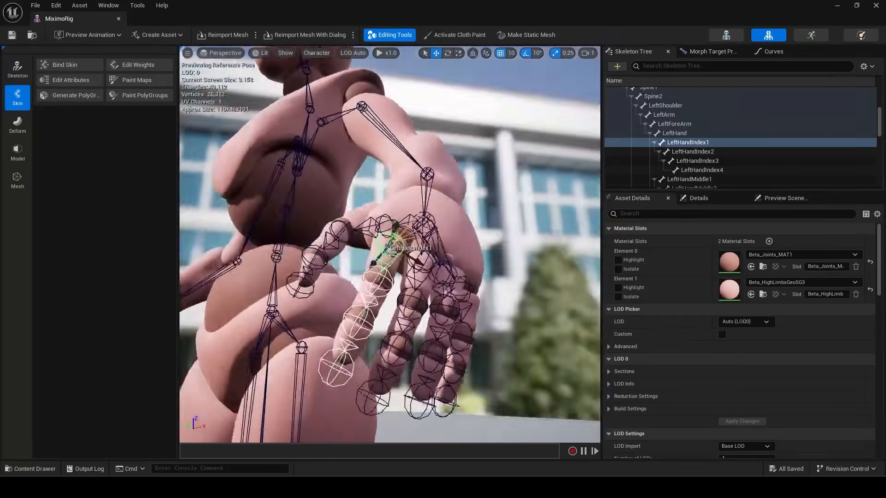
Create retarget chains for the right index, middle and ring fingers, naming the last 'RightRing'.
{"action": "left_click", "coordinate": [165, 19]}
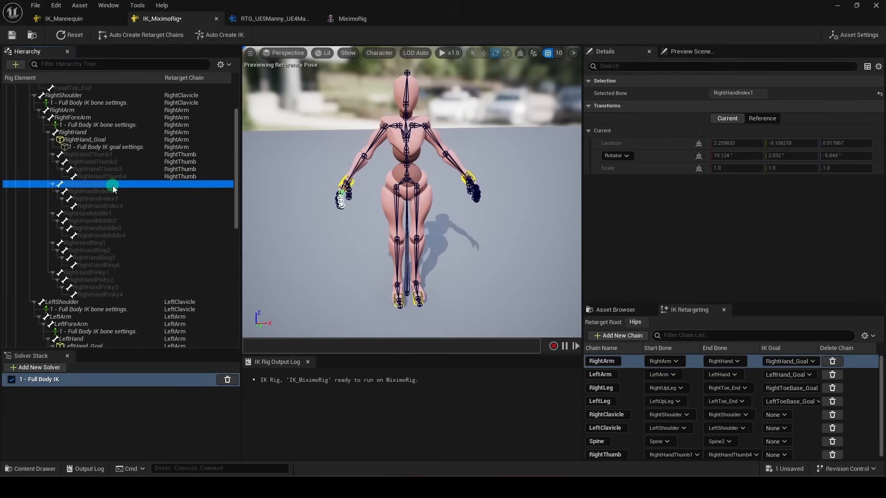
{"action": "left_click", "coordinate": [617, 334]}
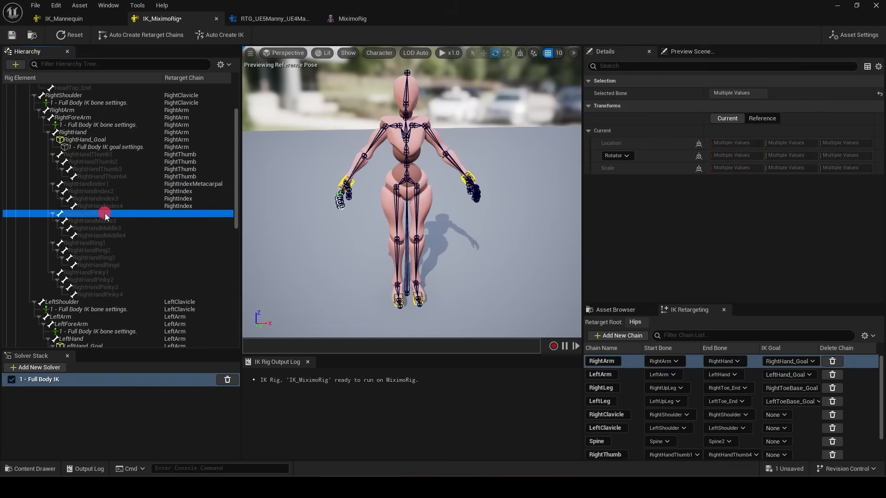
{"action": "left_click", "coordinate": [618, 335]}
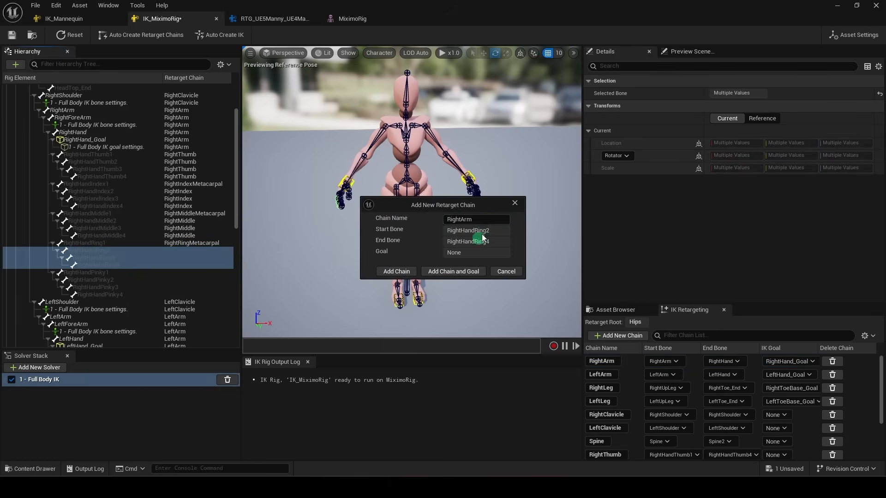
{"action": "type", "text": "RightRing"}
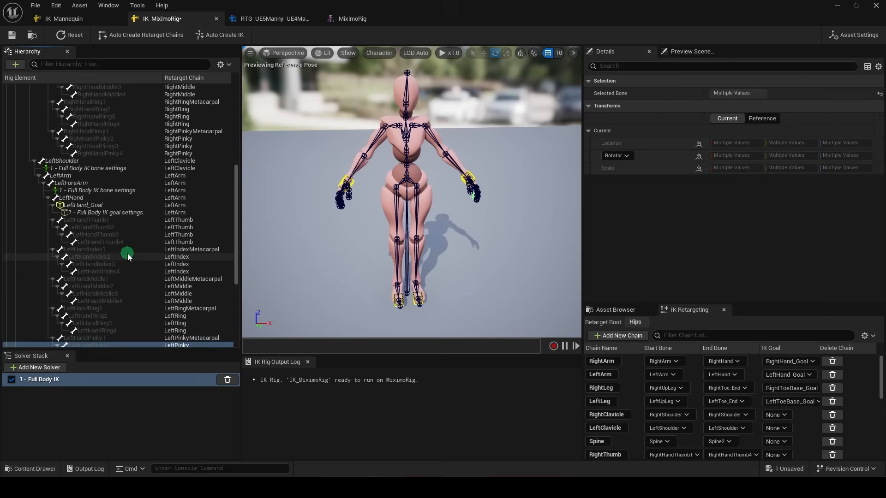
Save the IK_MixamoRig asset and show its Asset Settings.
{"action": "right_click", "coordinate": [94, 131]}
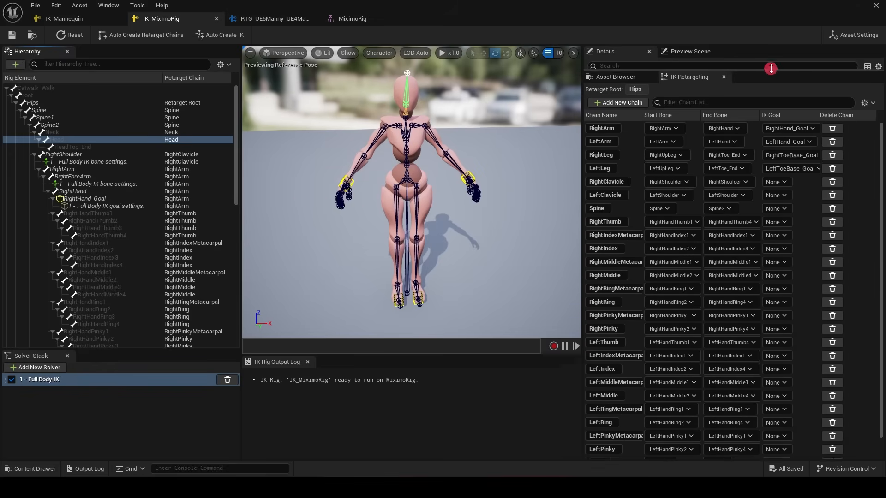
{"action": "left_click", "coordinate": [271, 18]}
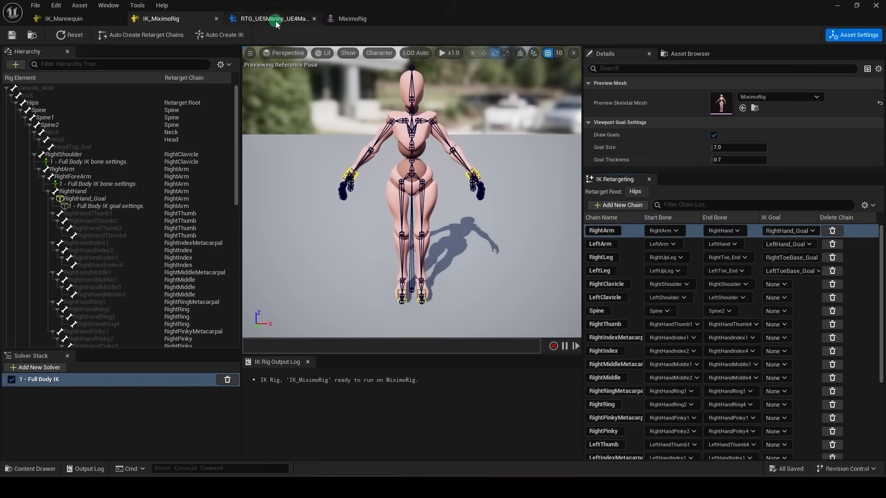
In the RTG retargeter, auto-map all chains by exact name and show the Asset Browser.
{"action": "left_click", "coordinate": [274, 19]}
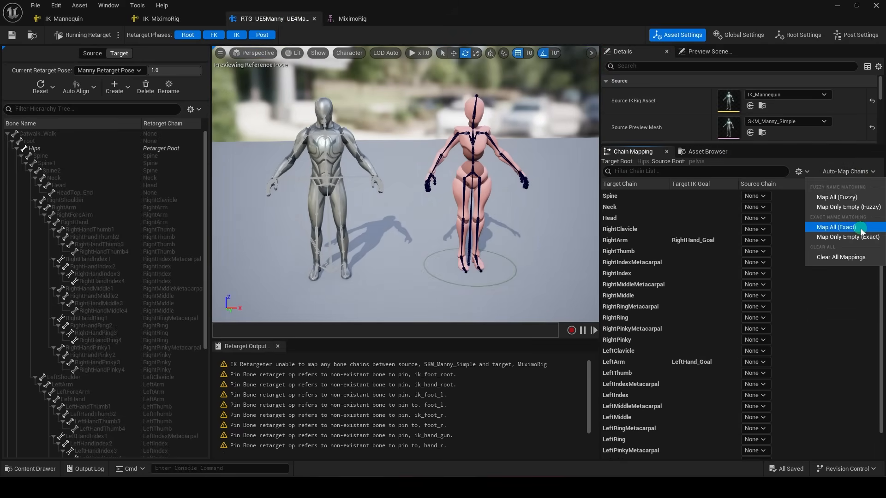
{"action": "left_click", "coordinate": [836, 227]}
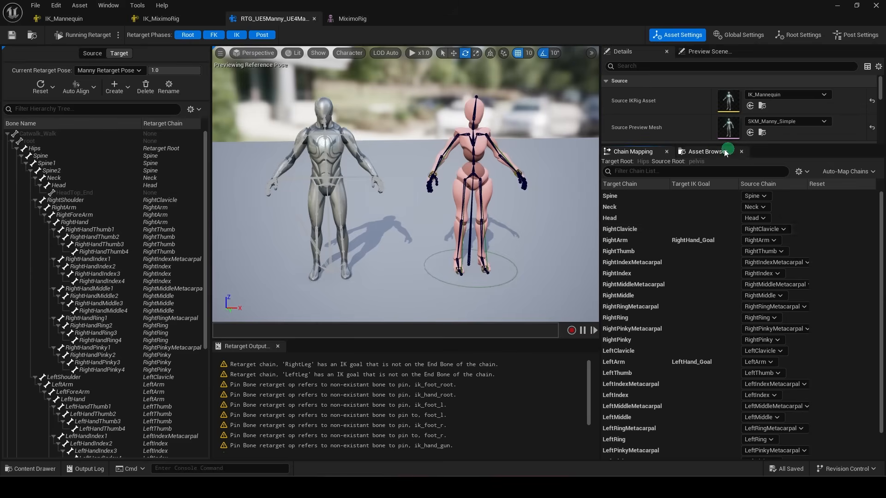
{"action": "left_click", "coordinate": [703, 152]}
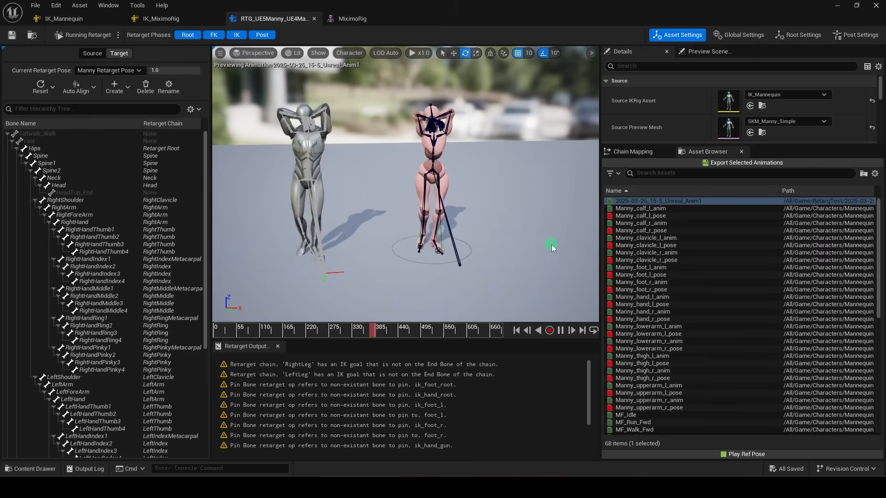
Choose a different Target IKRig Asset for the UE4Manny-to-Catwalk retargeter.
{"action": "left_click", "coordinate": [402, 327]}
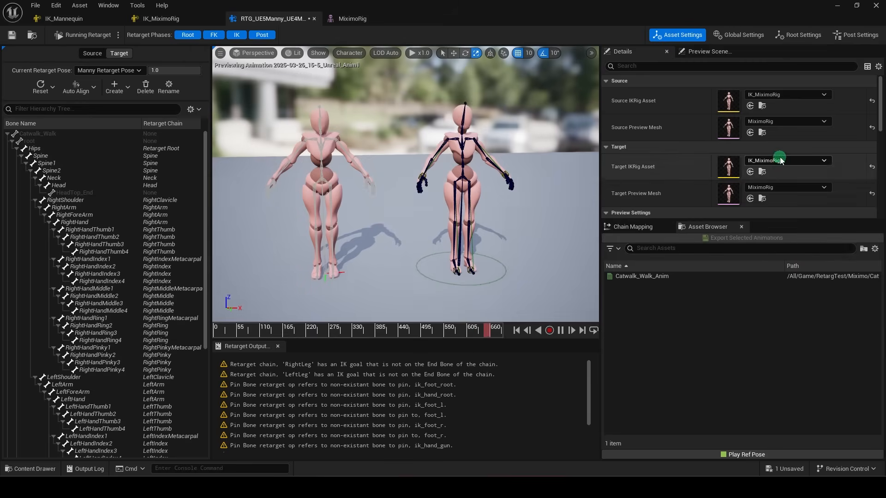
{"action": "left_click", "coordinate": [785, 160]}
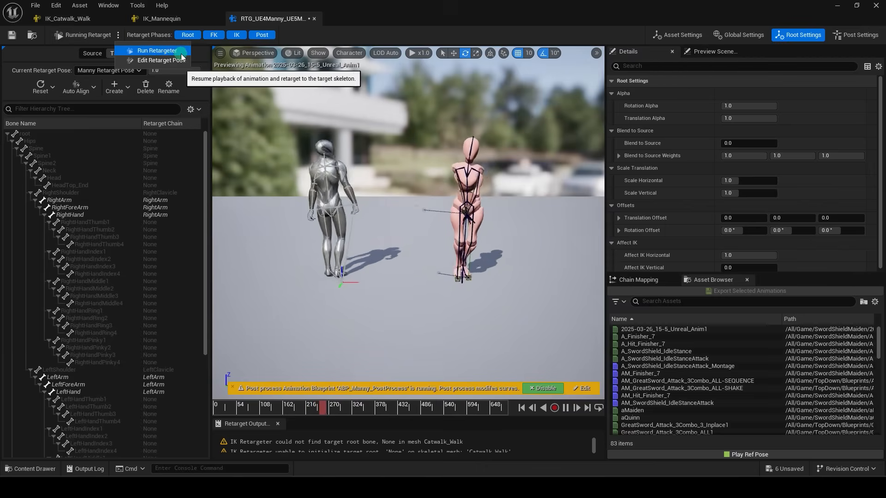
Enter Edit Retarget Pose and reset all Catwalk_Walk bones to the reference pose.
{"action": "left_click", "coordinate": [157, 61]}
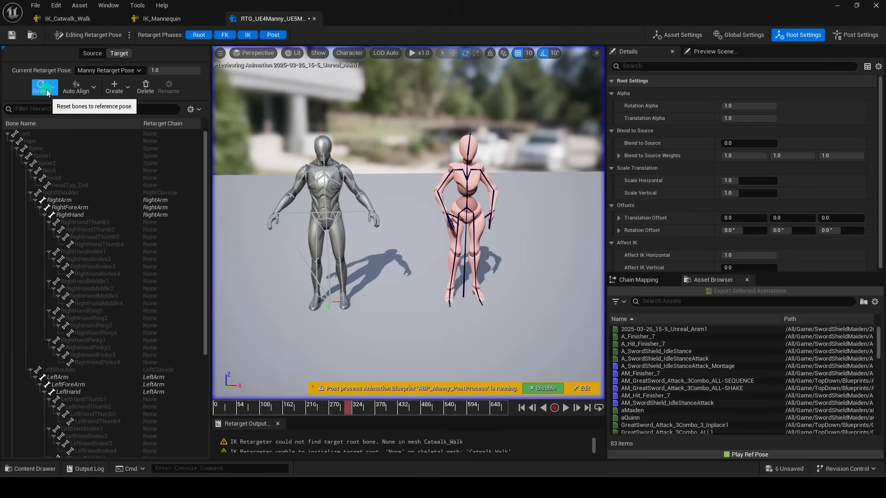
{"action": "left_click", "coordinate": [51, 89]}
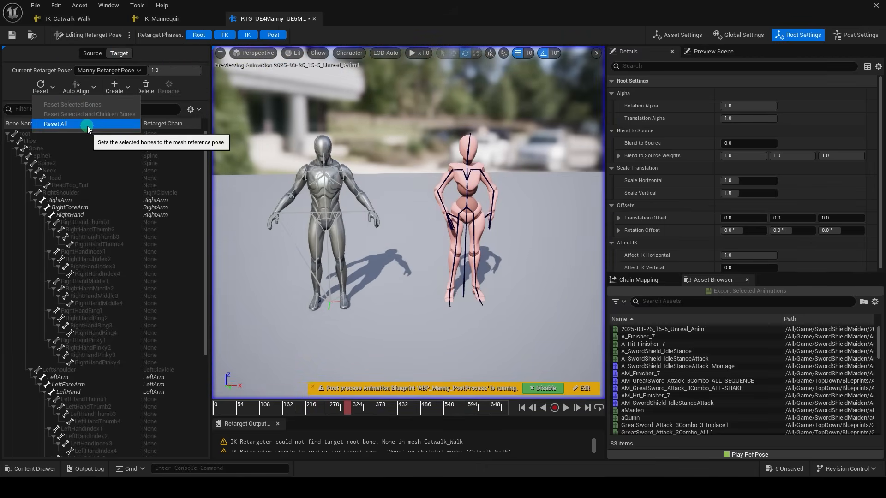
{"action": "left_click", "coordinate": [55, 124]}
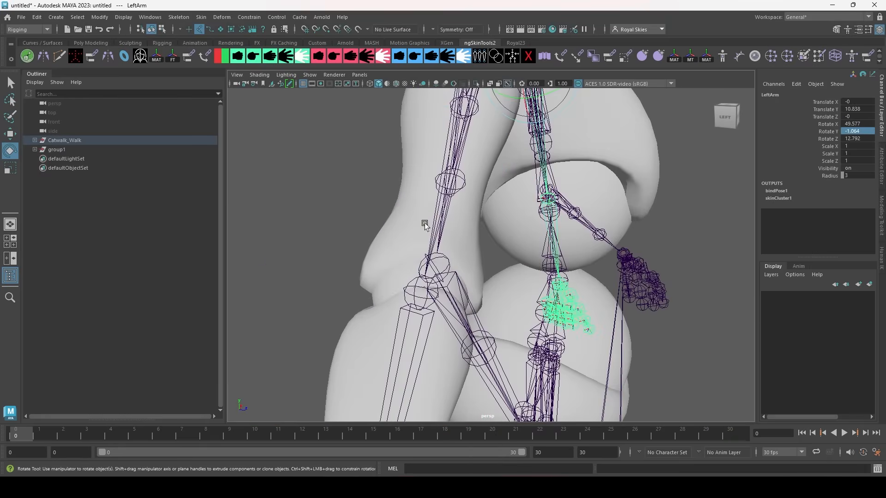
{"action": "left_click", "coordinate": [56, 150]}
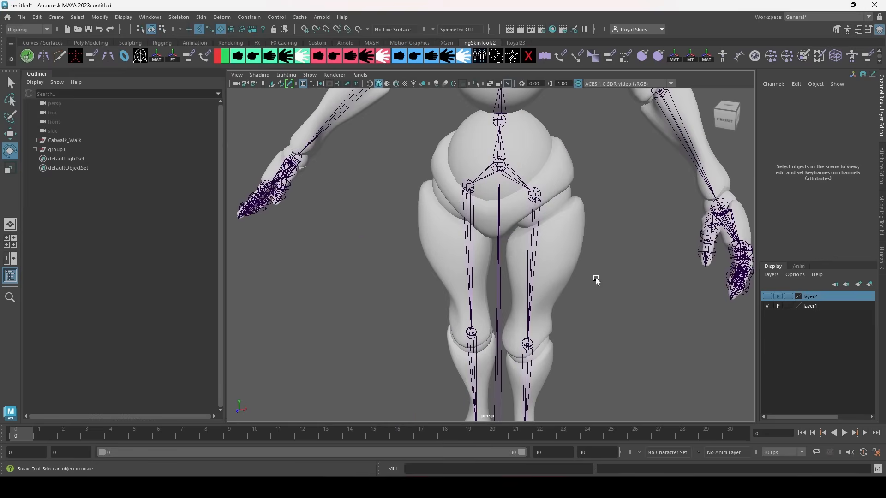
{"action": "left_click", "coordinate": [56, 149]}
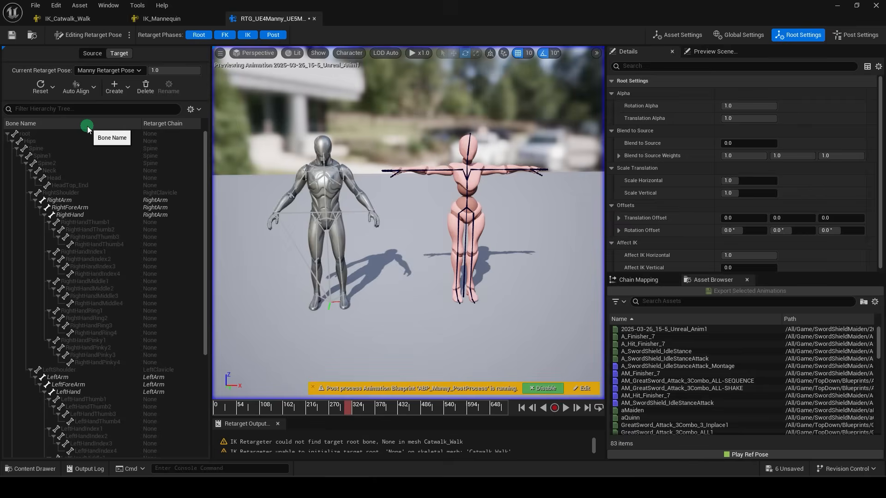
Lower the left arm, forearm and right hand with a Relative Offset Rotator of 50, then show Auto Align options.
{"action": "left_click", "coordinate": [59, 199]}
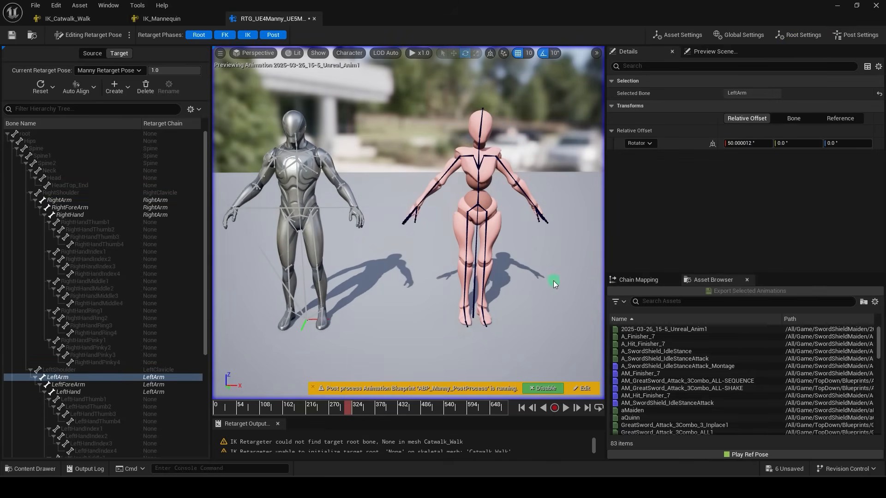
{"action": "left_click", "coordinate": [67, 384]}
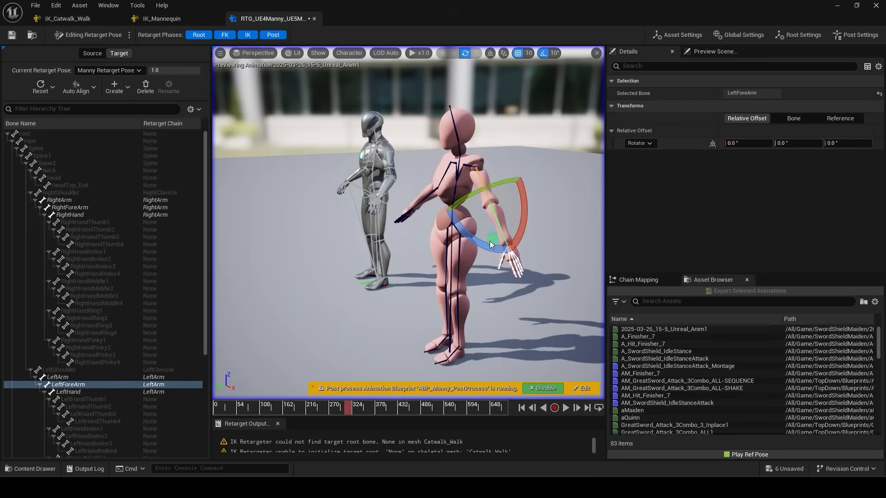
{"action": "left_click", "coordinate": [679, 35]}
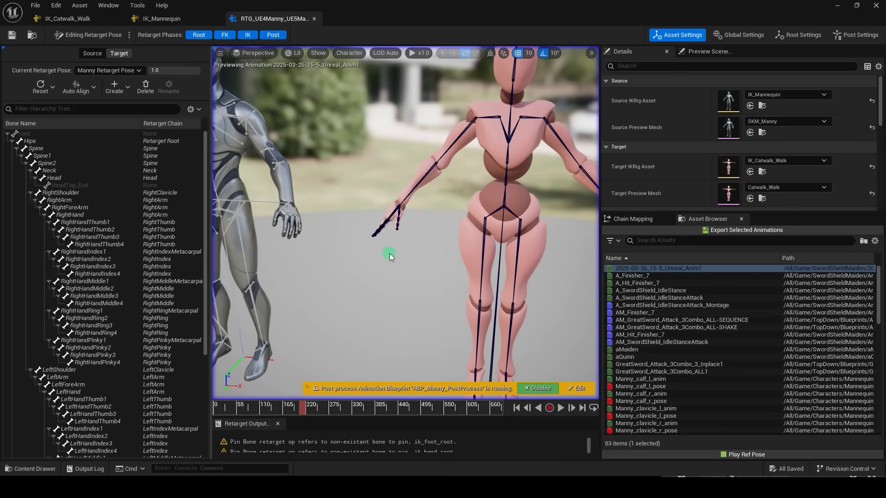
{"action": "left_click", "coordinate": [70, 215]}
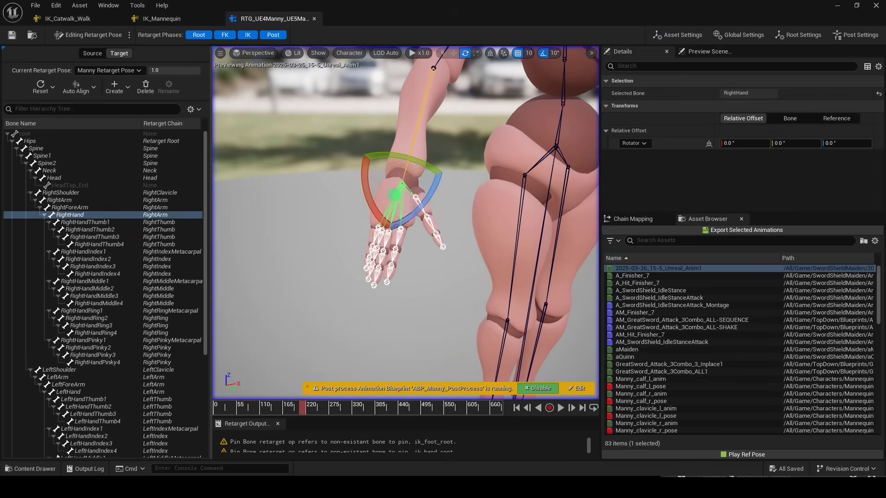
{"action": "left_click", "coordinate": [94, 91]}
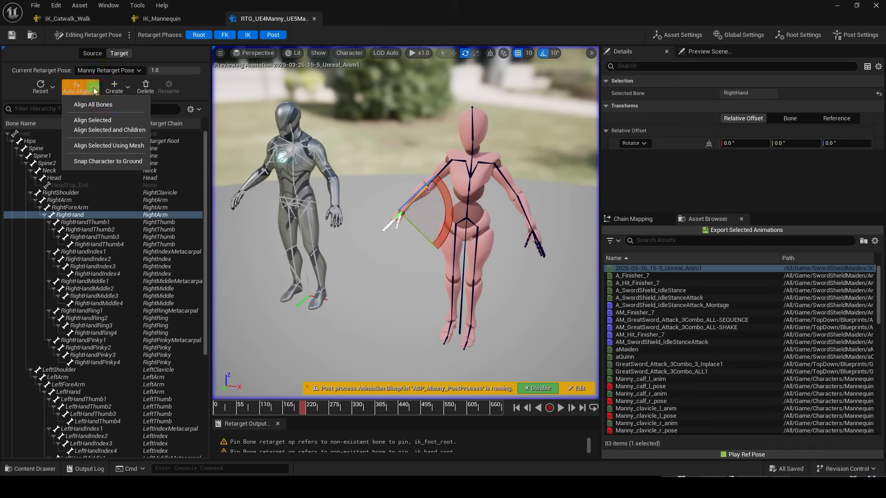
{"action": "mouse_move", "coordinate": [108, 129]}
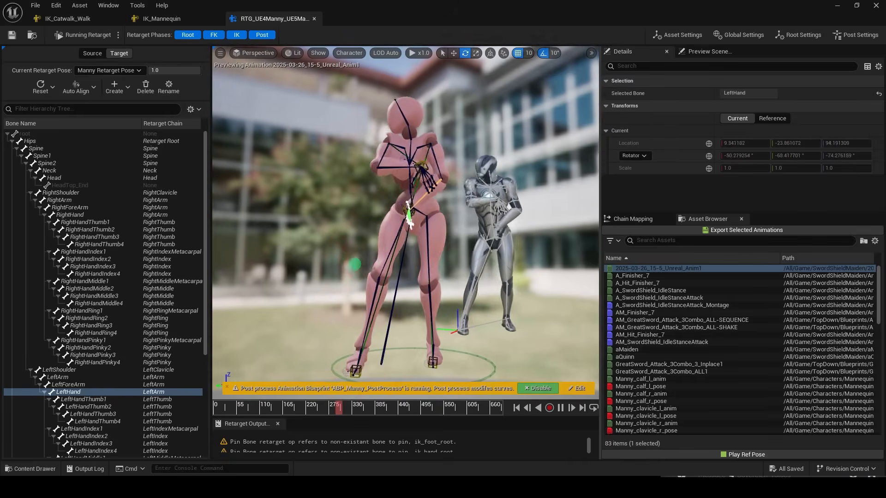
Preview the A_Finisher_7 animation on both characters with the retargeter running.
{"action": "left_click", "coordinate": [635, 275]}
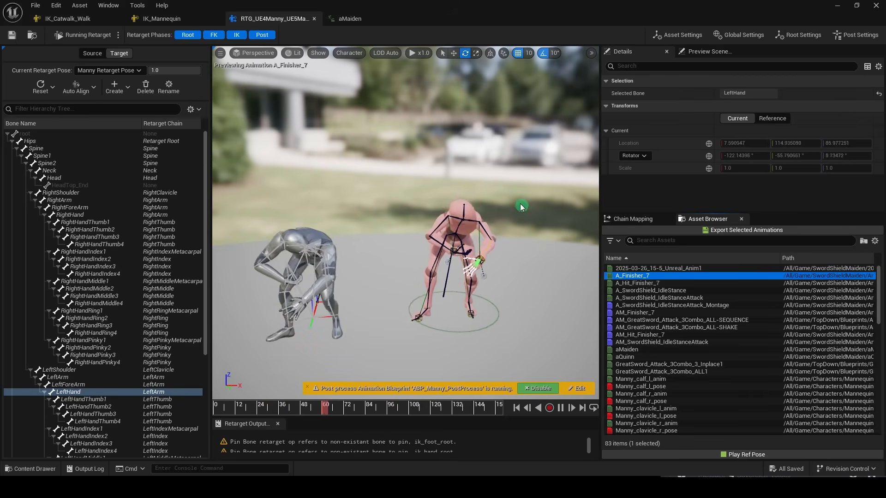